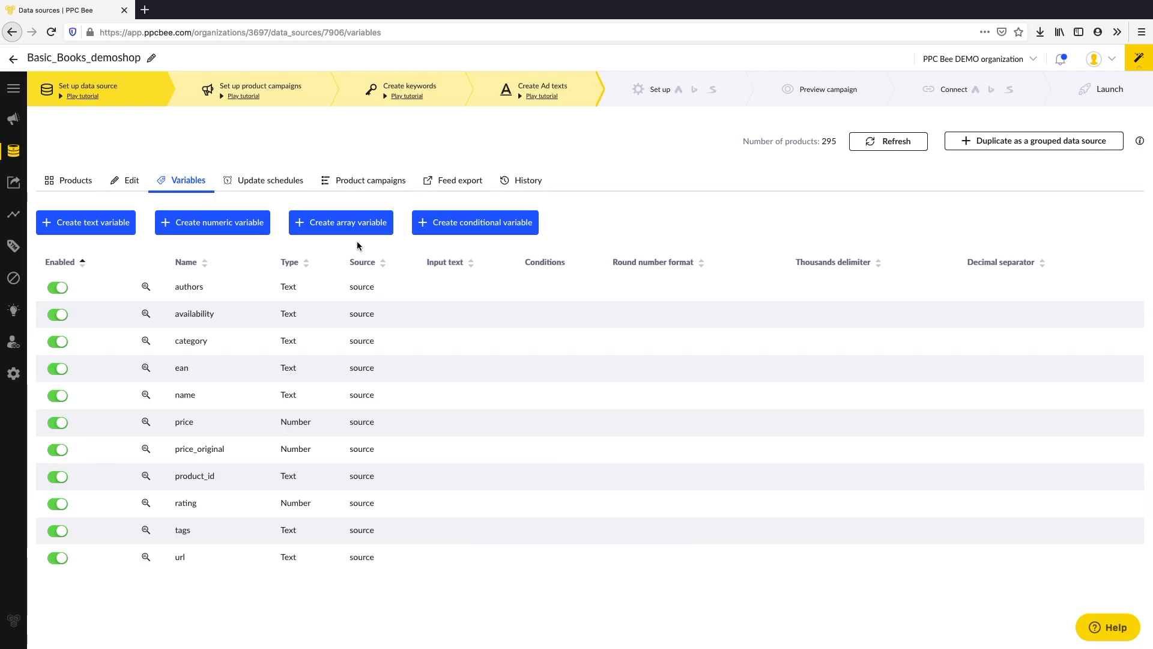
Start a new array variable from the Variables tab.
left_click(340, 223)
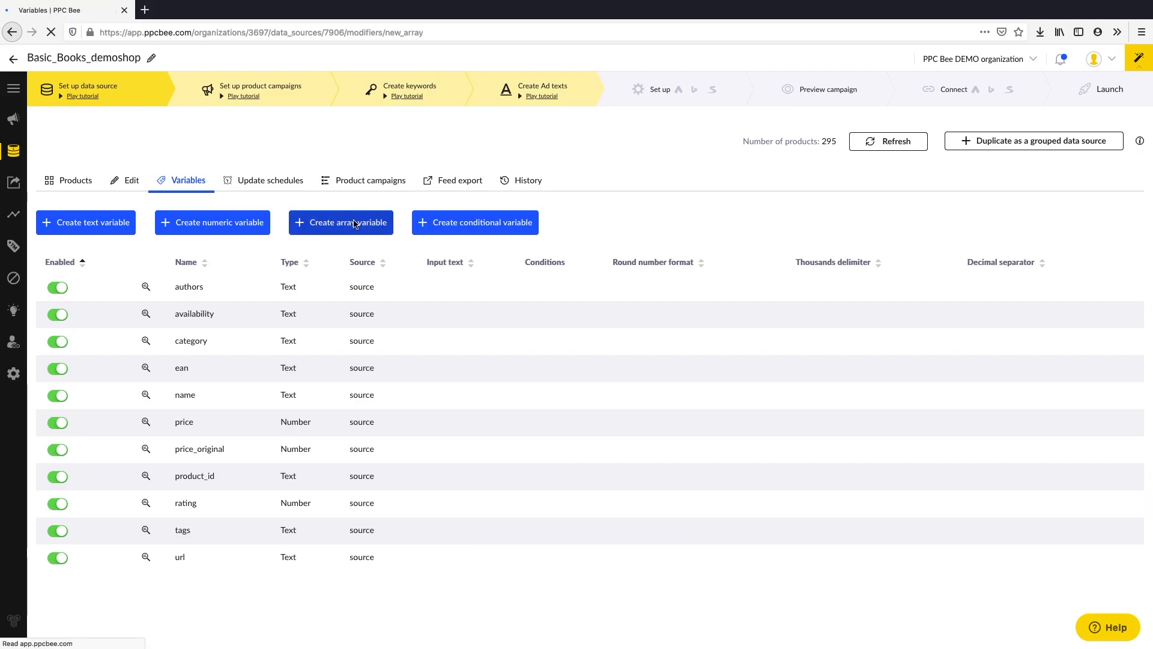
left_click(341, 223)
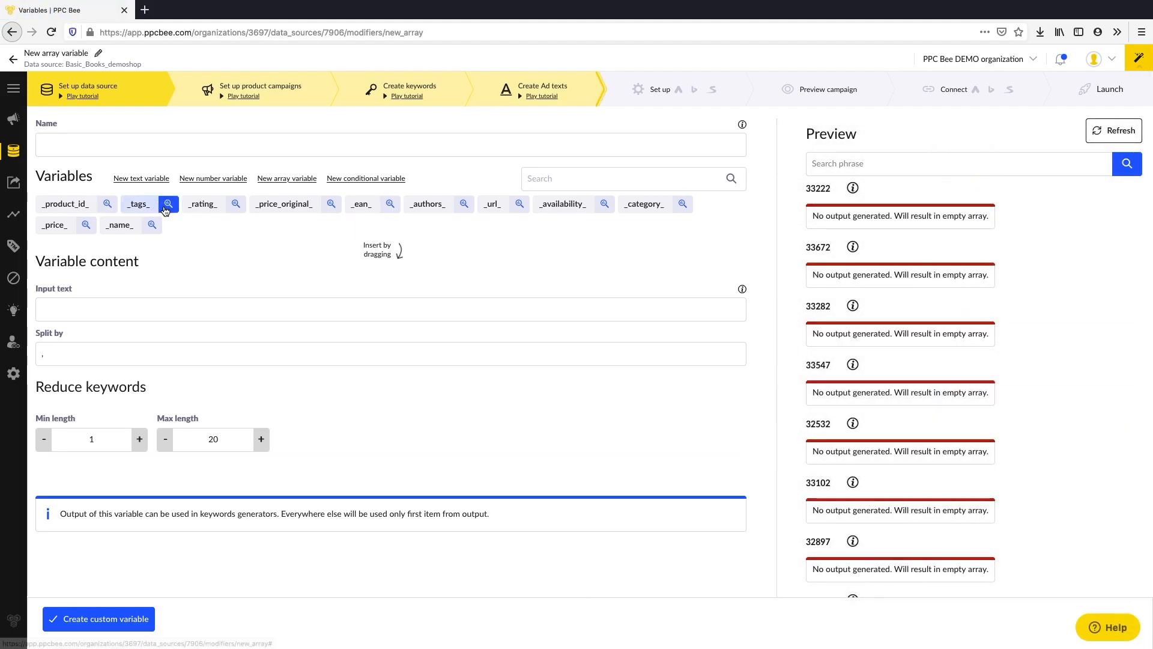
left_click(168, 204)
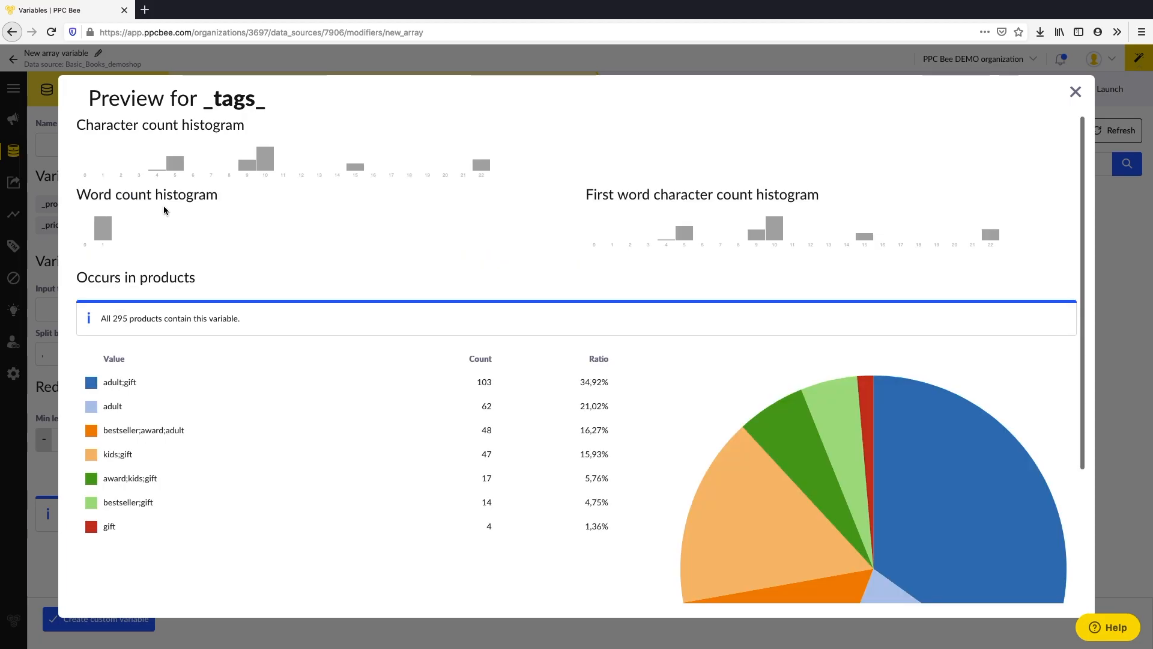
mouse_move(164, 327)
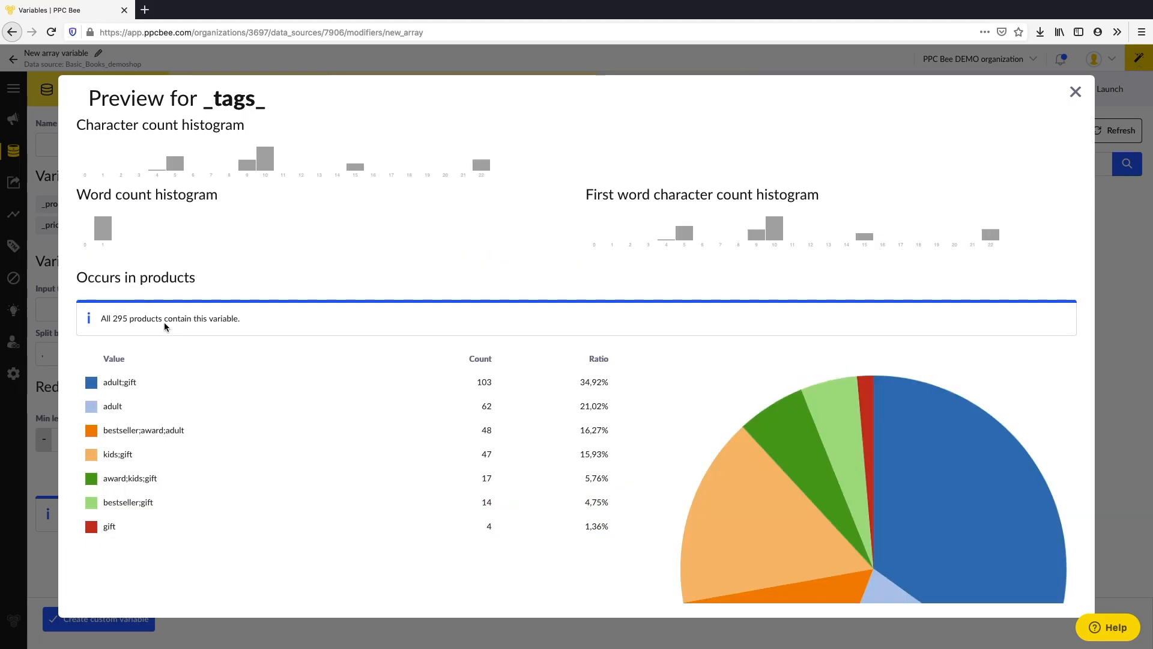
mouse_move(1085, 109)
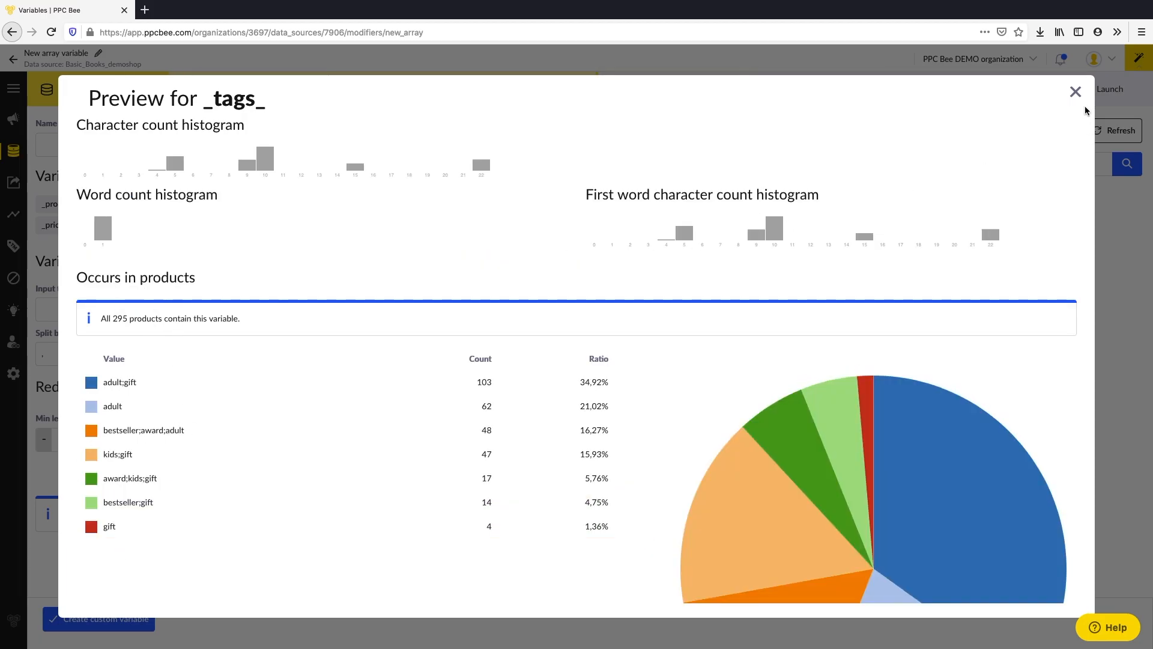
left_click(1075, 92)
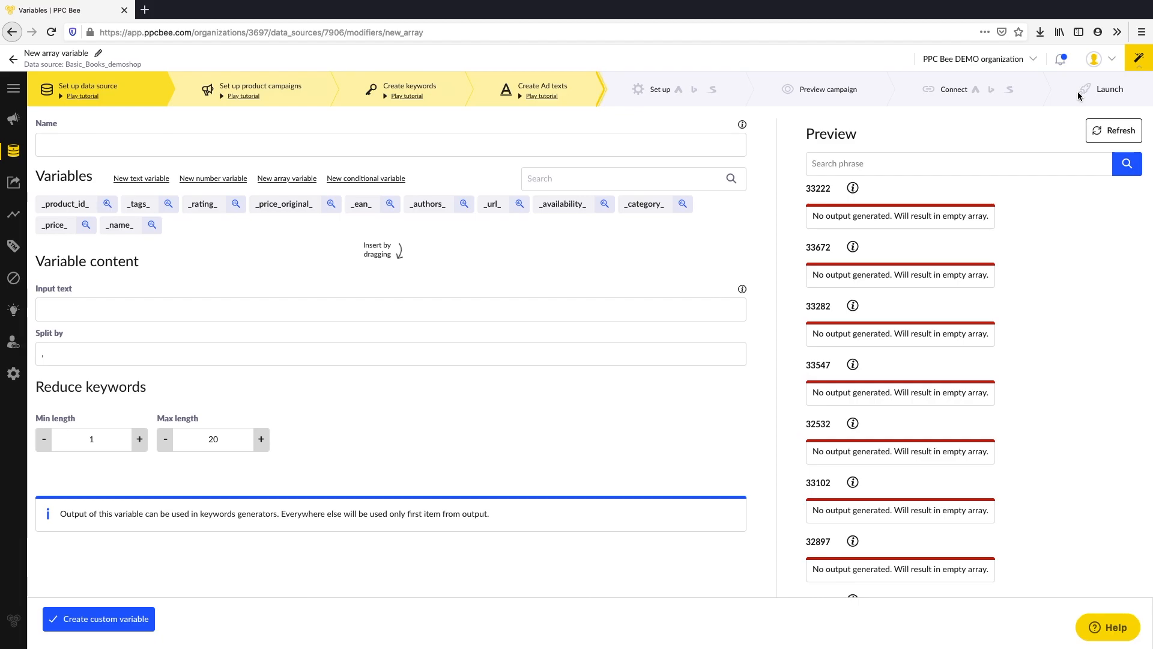
mouse_move(1049, 114)
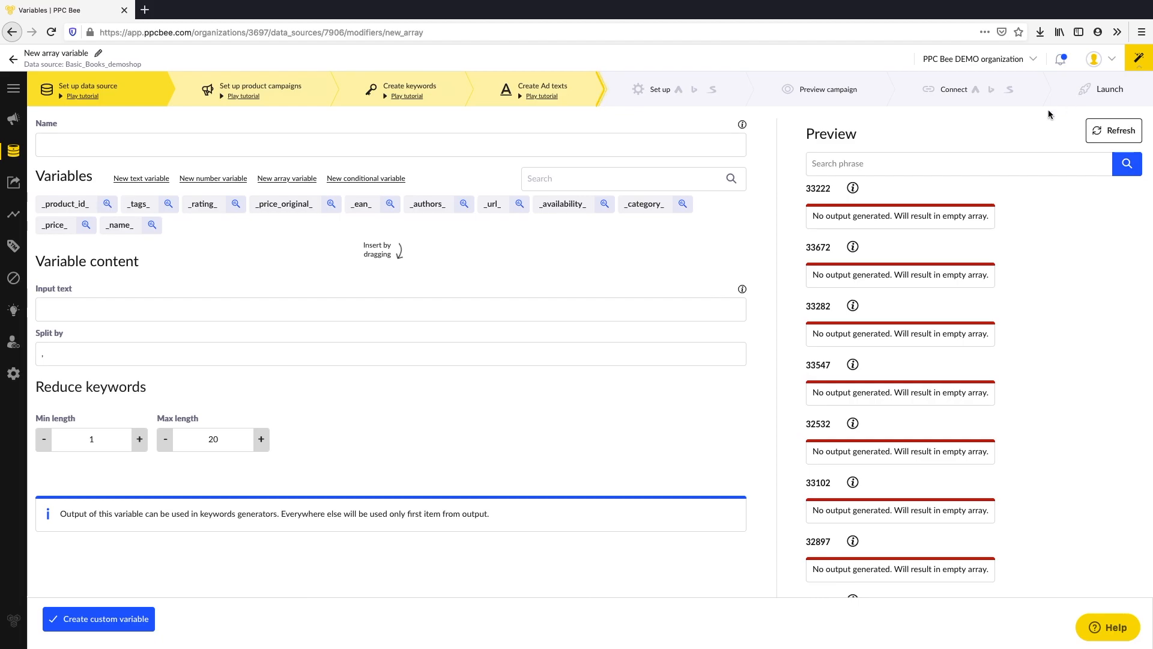
Name the new array variable 'tags array'.
type("t")
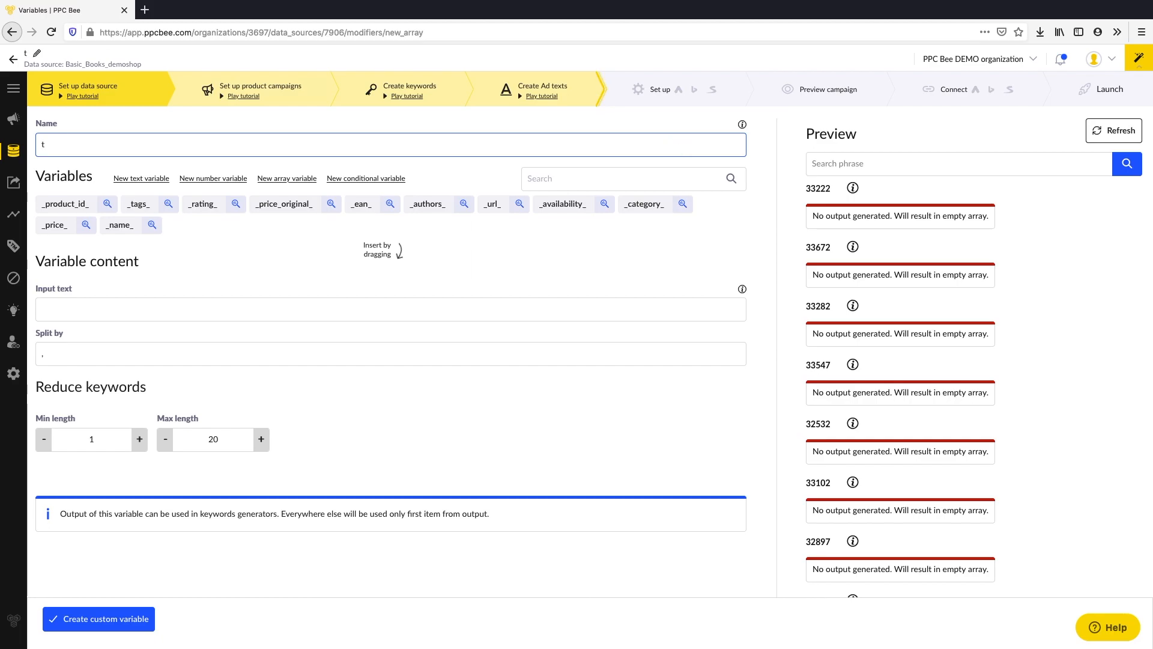
type("tags array")
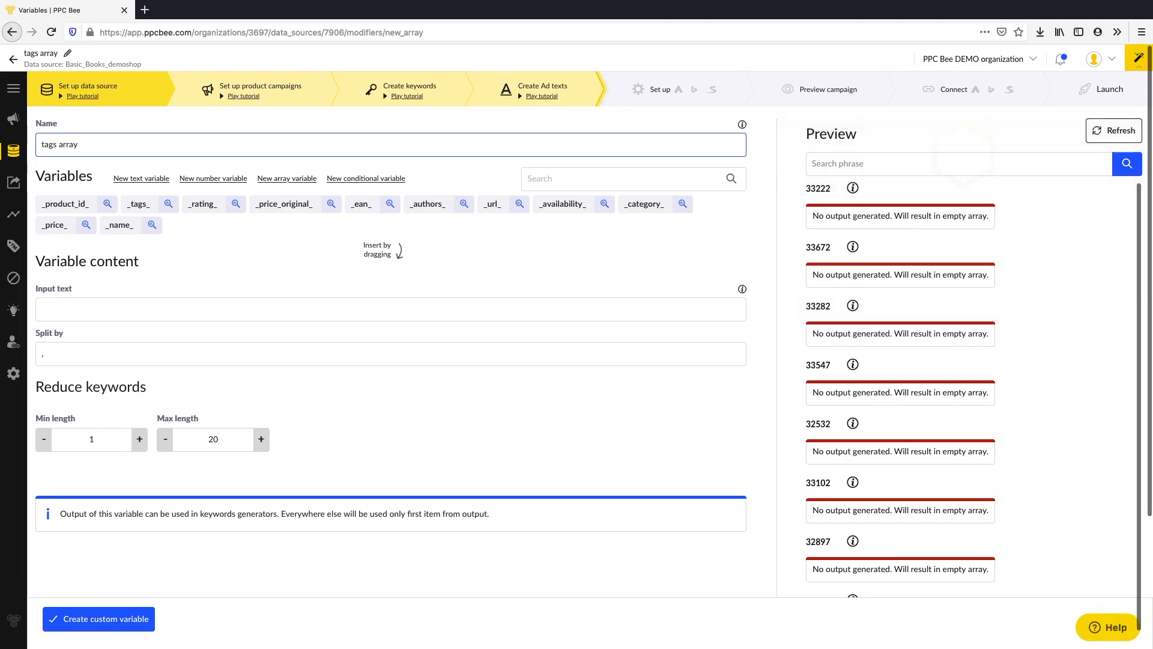
mouse_move(138, 242)
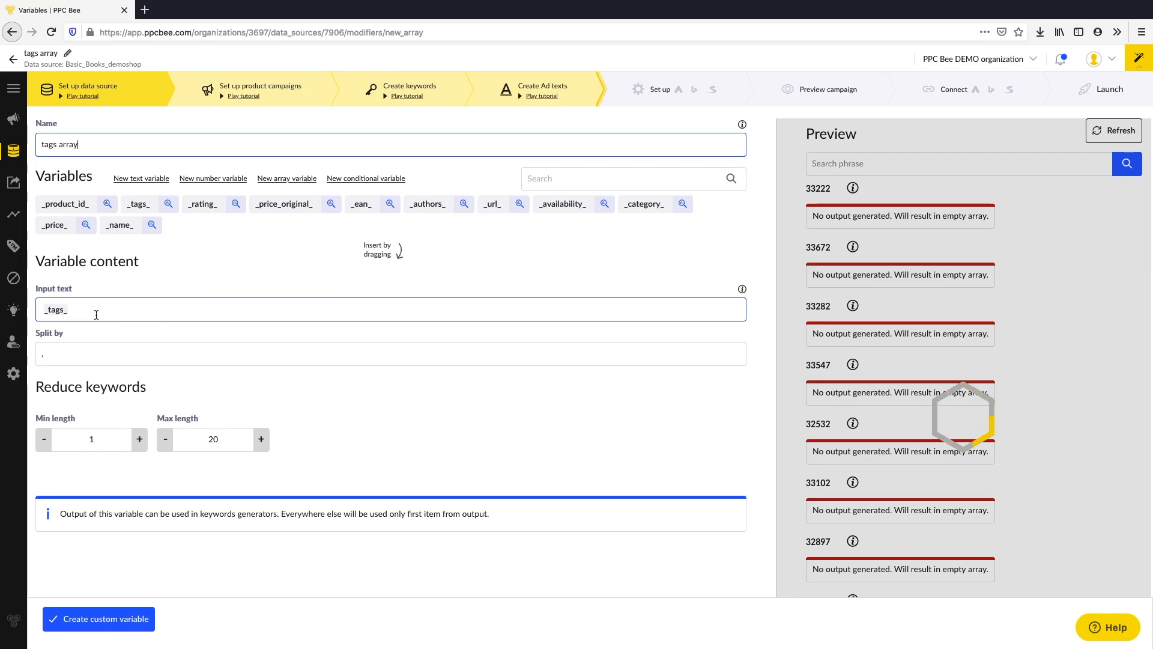
Apply _tags_ as the input text, then focus the Split by field.
left_click(1113, 130)
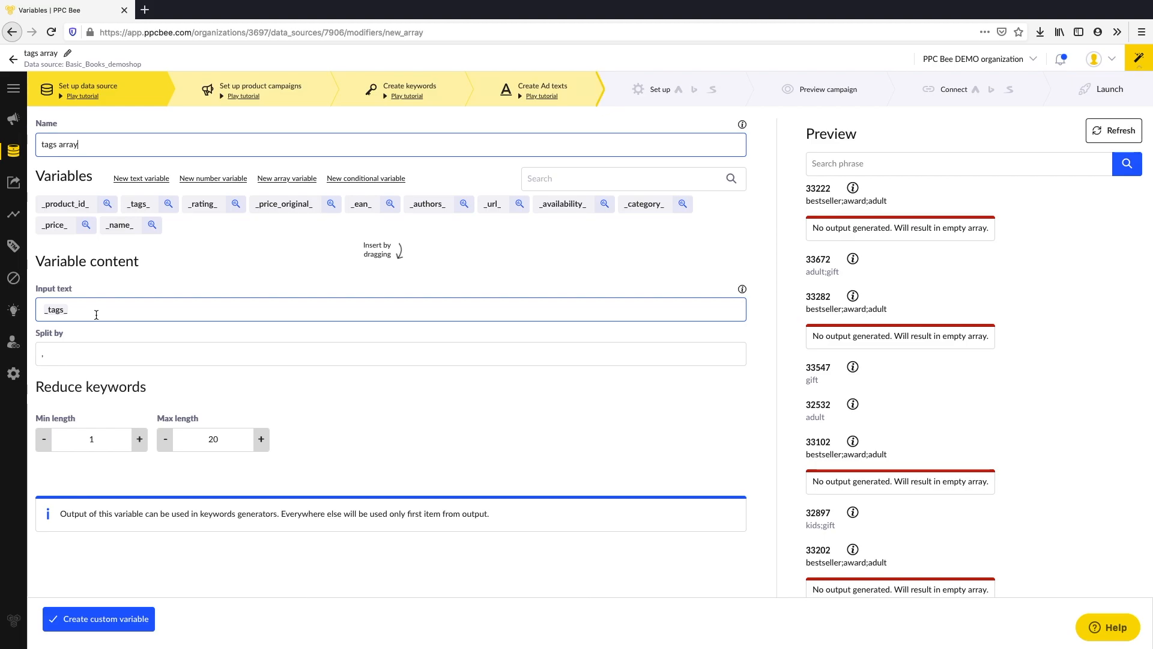
left_click(389, 353)
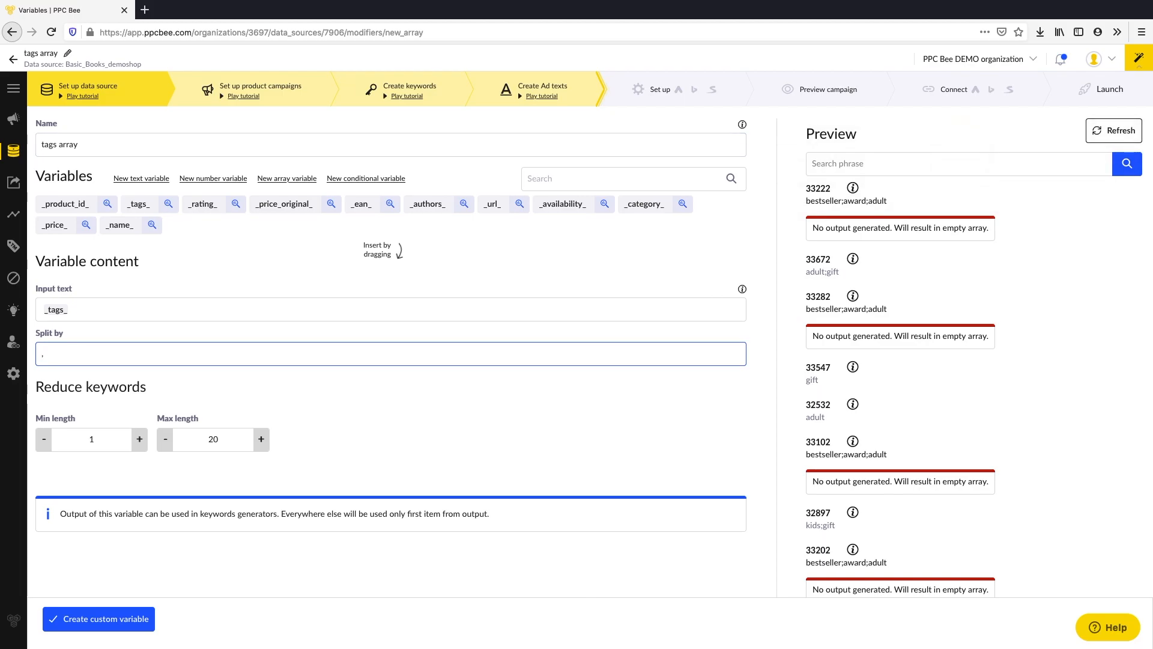
Set the Split by separator to ';' and check the per-tag preview.
type(";")
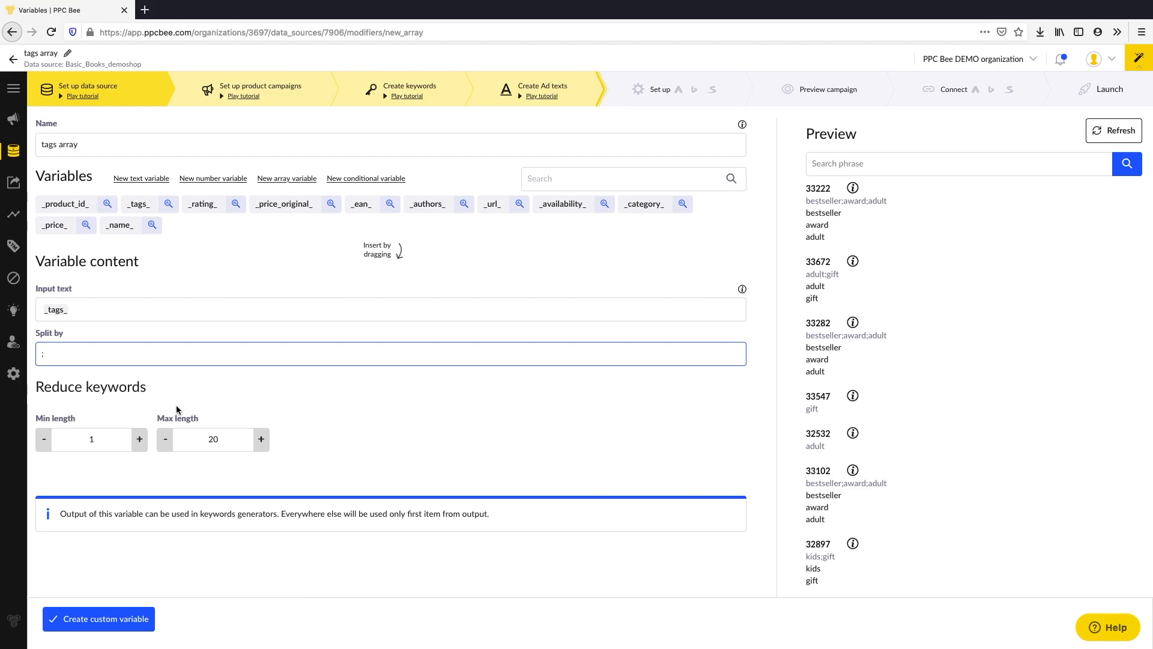
left_click(212, 439)
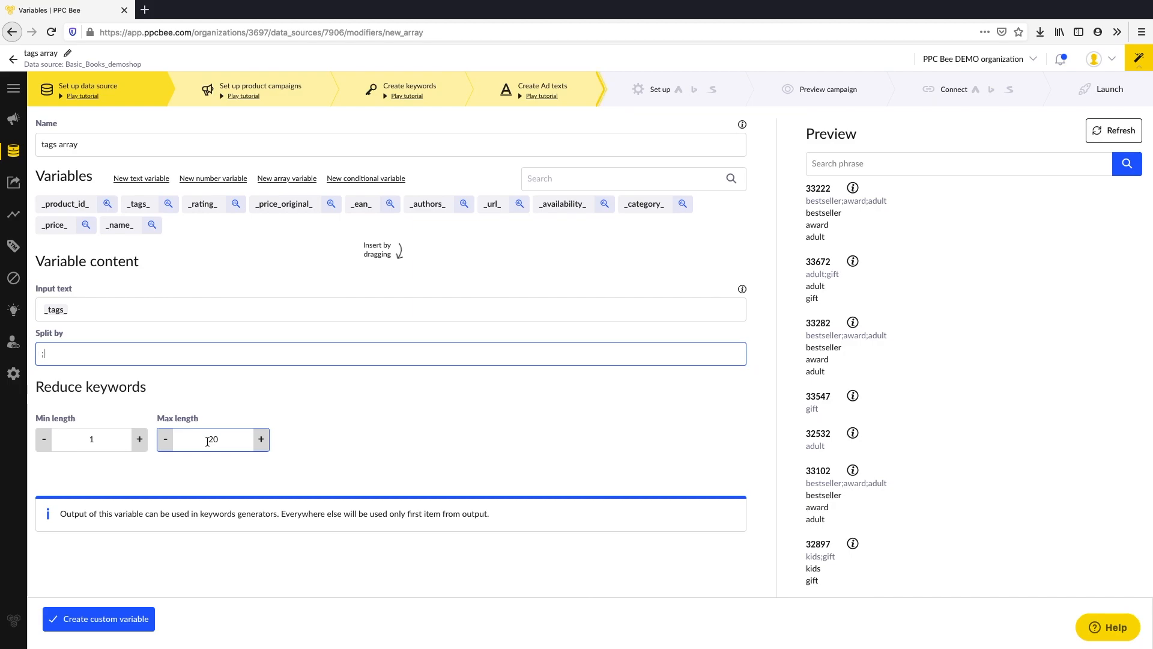
Confirm the ';' separator and create the 'tags array' custom variable.
type(";")
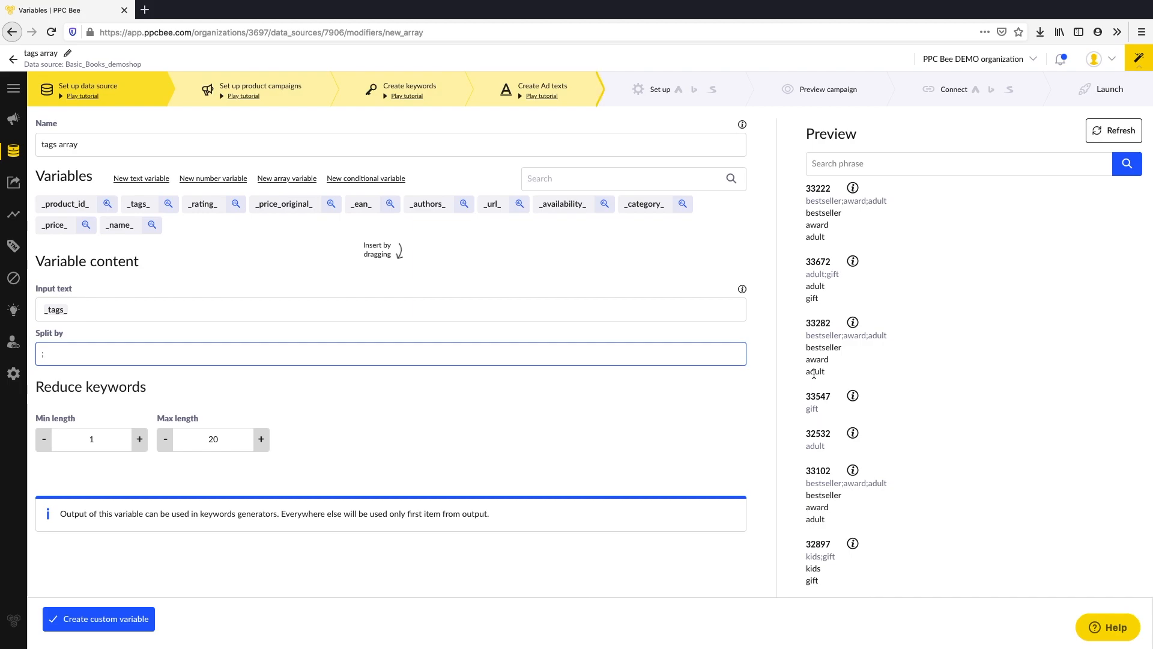
left_click(98, 618)
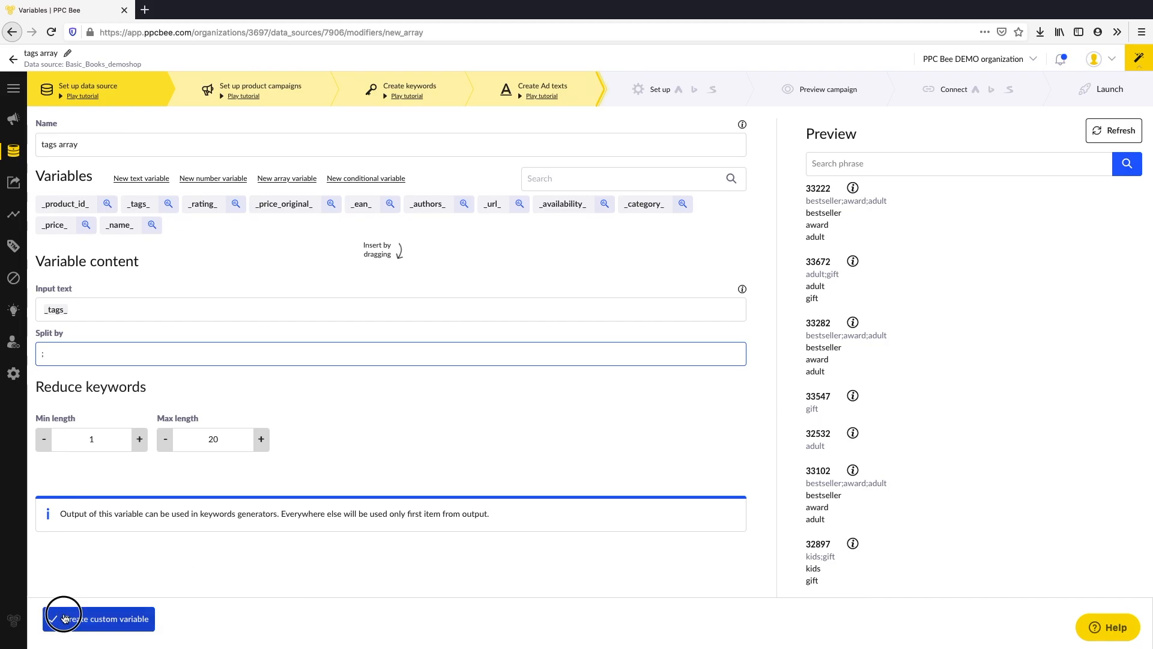
left_click(98, 618)
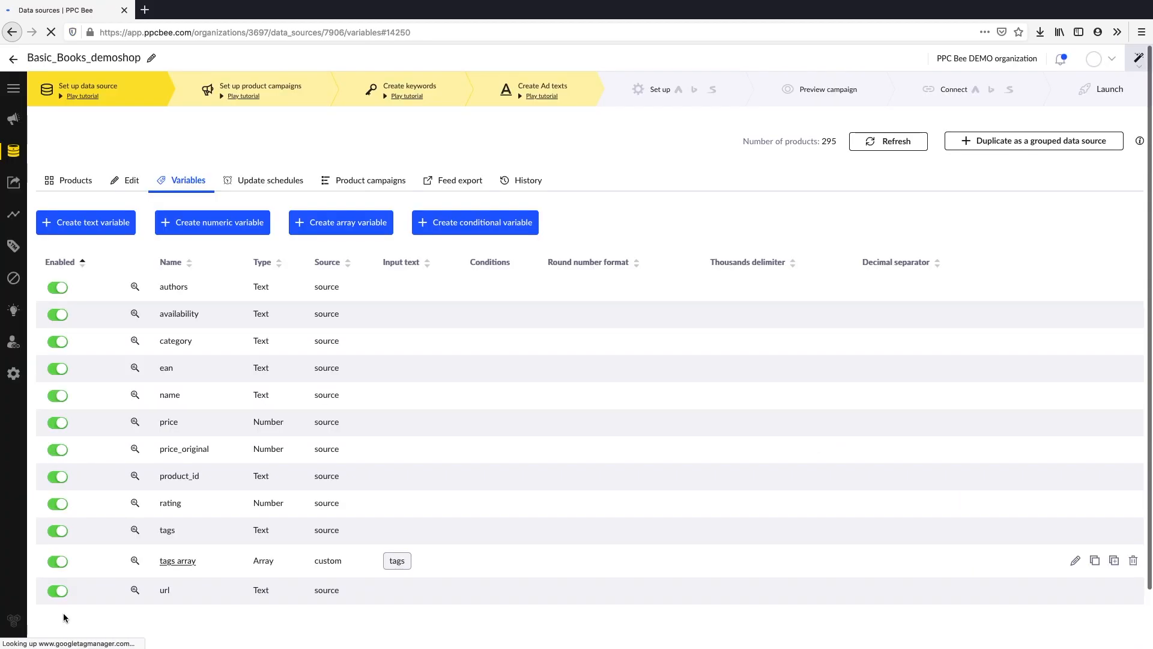